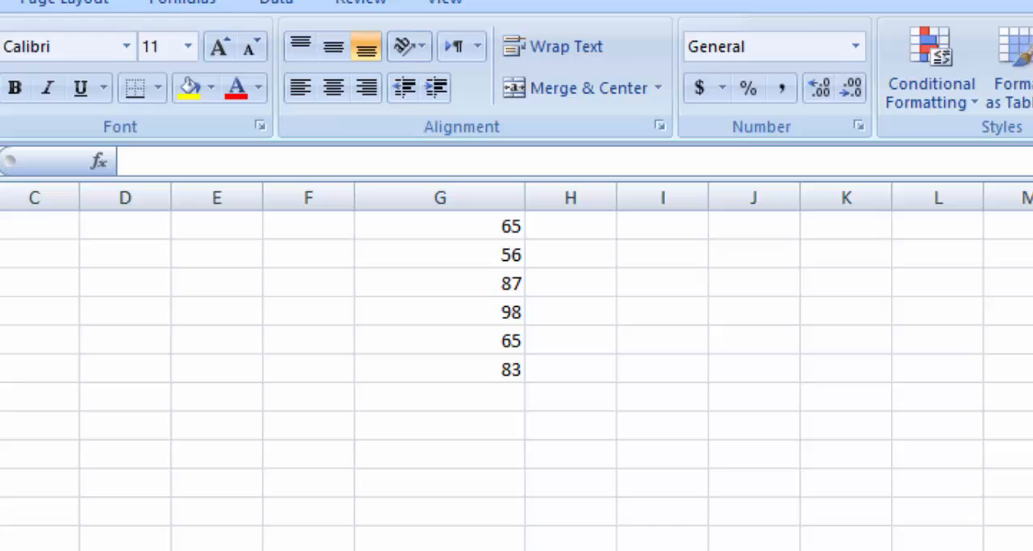
{"action": "mouse_move", "coordinate": [452, 207]}
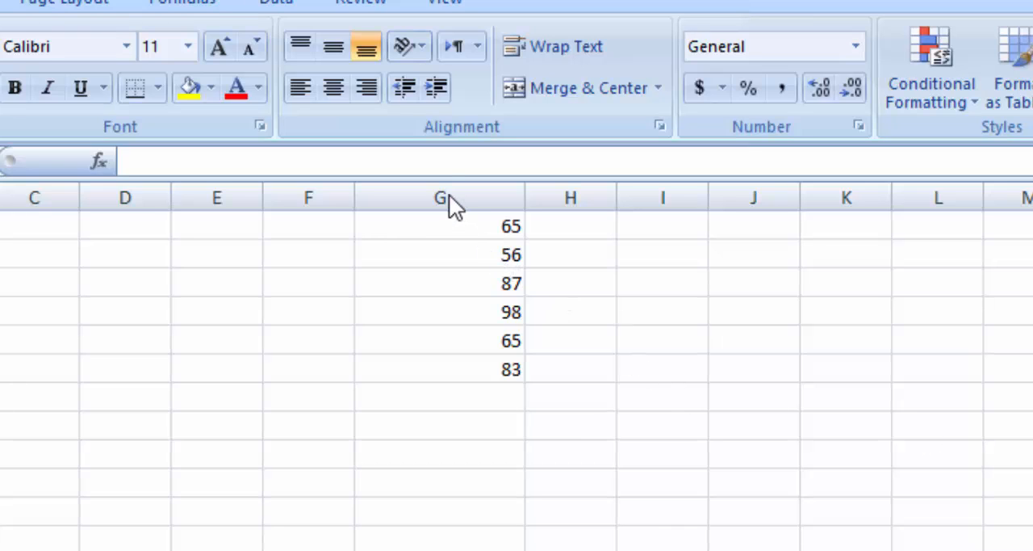
Select all of column G and bring up its Format Cells settings from the right-click menu
{"action": "left_click", "coordinate": [439, 197]}
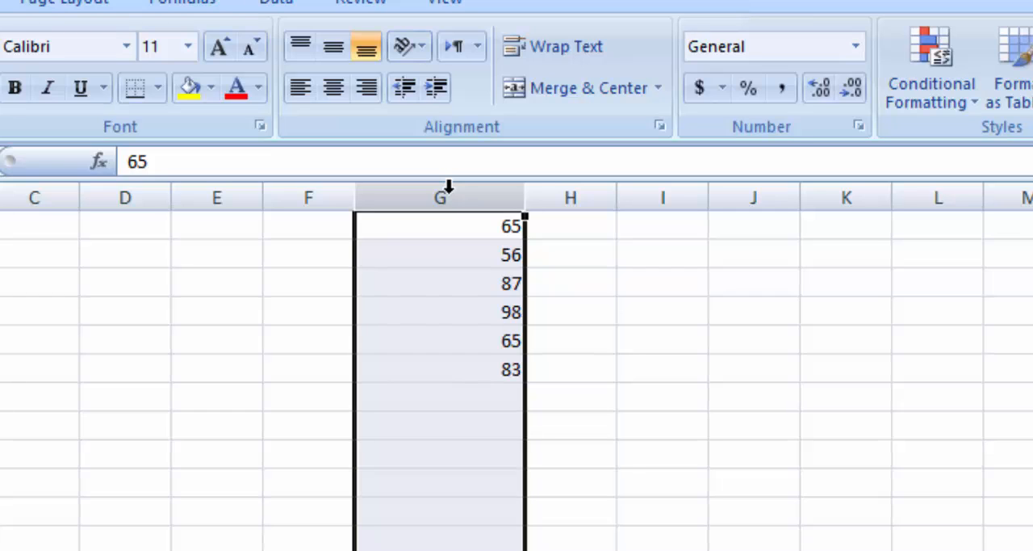
{"action": "right_click", "coordinate": [439, 197]}
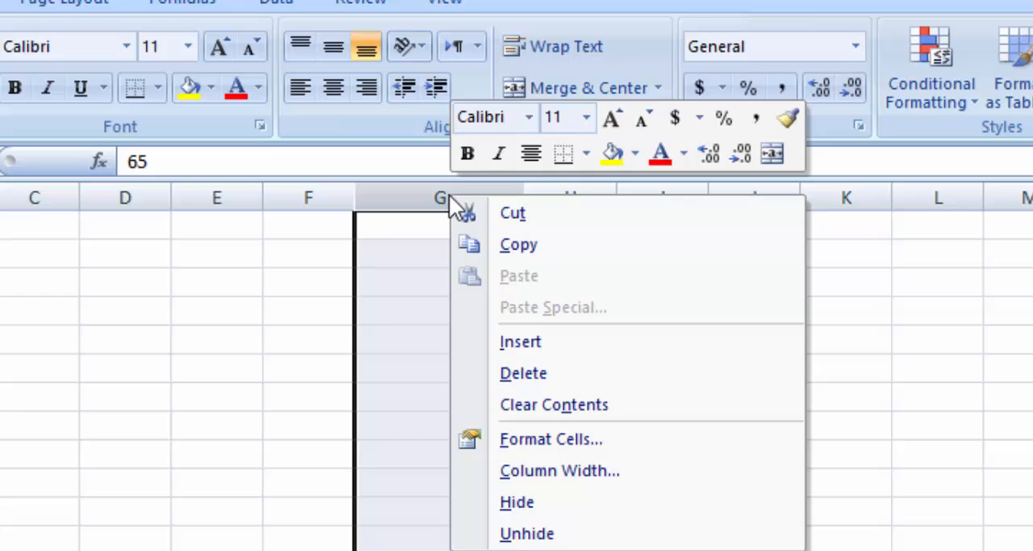
{"action": "left_click", "coordinate": [553, 439]}
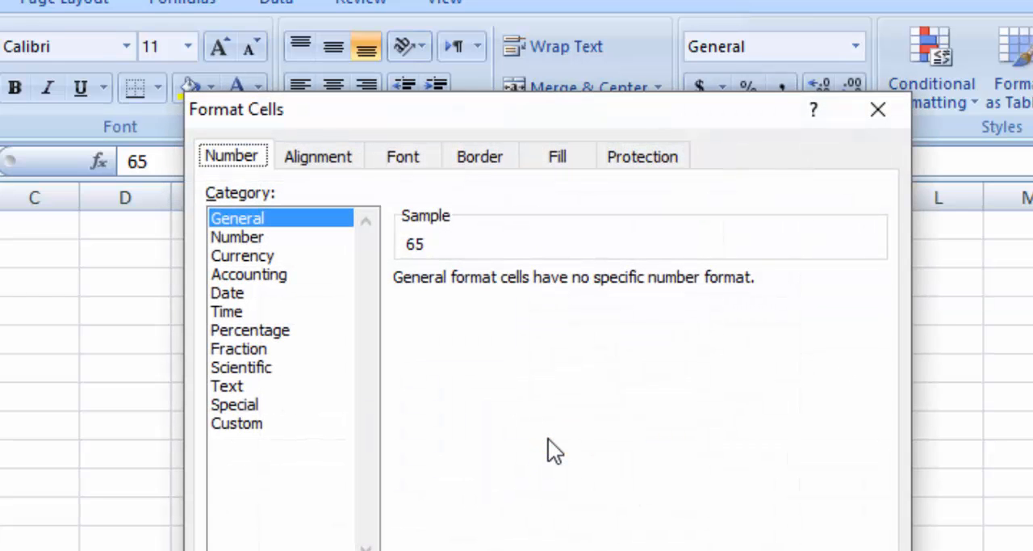
{"action": "mouse_move", "coordinate": [235, 451]}
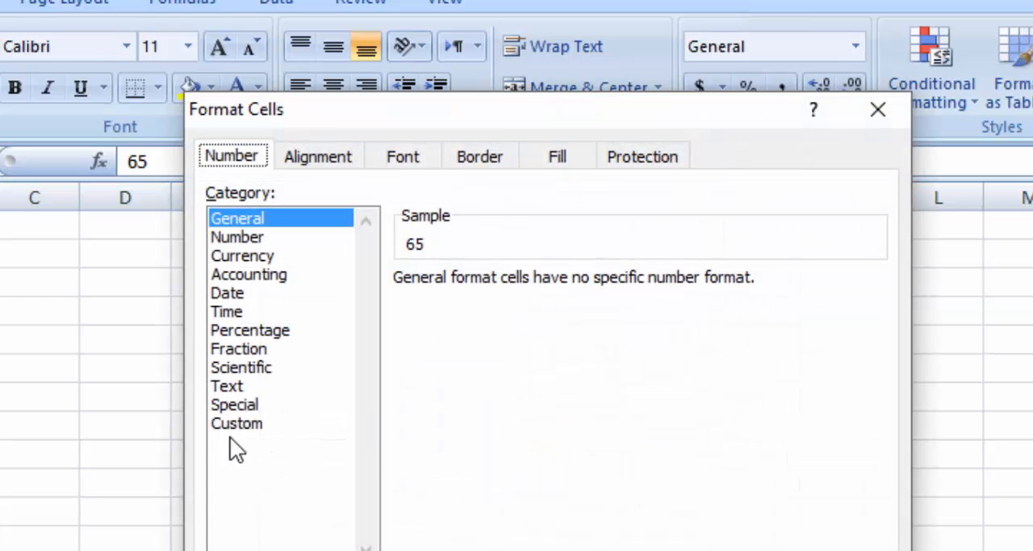
Choose the Custom category and enter the number format 000
{"action": "left_click", "coordinate": [235, 423]}
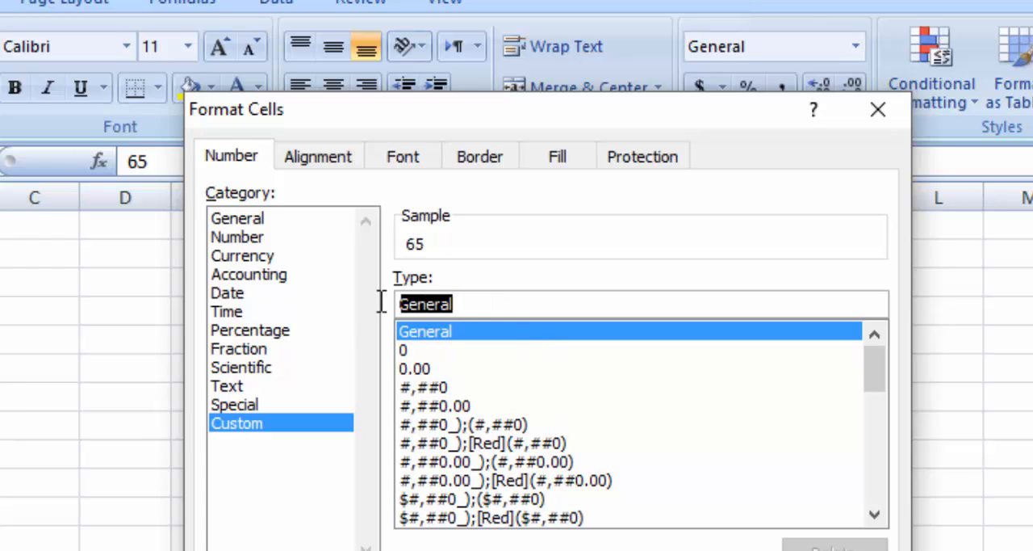
{"action": "type", "text": "00"}
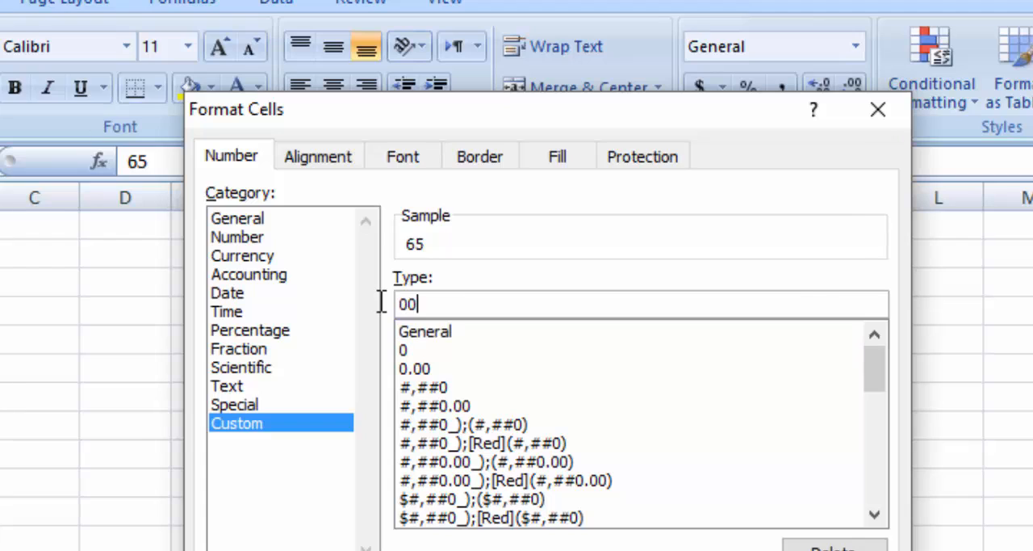
{"action": "type", "text": "0"}
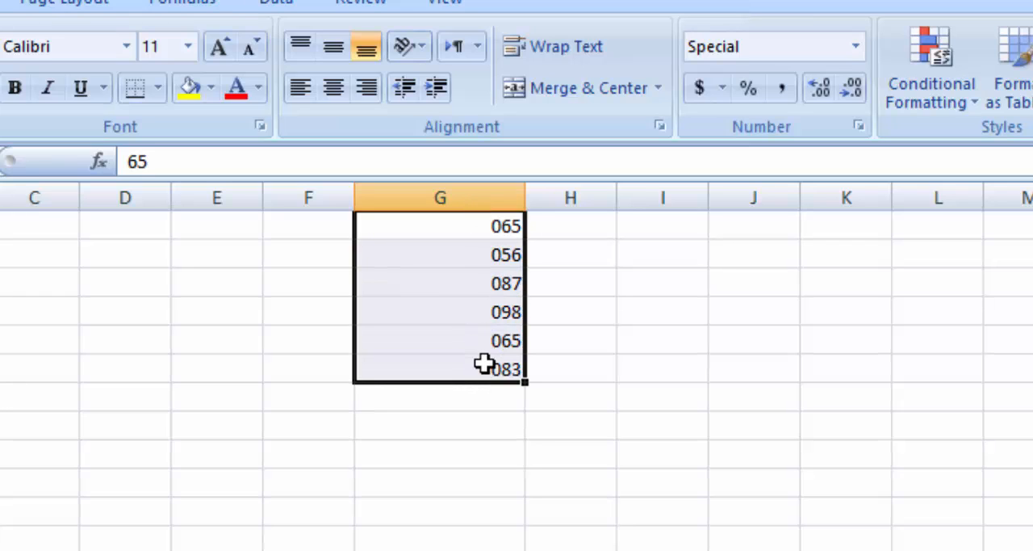
{"action": "mouse_move", "coordinate": [559, 424]}
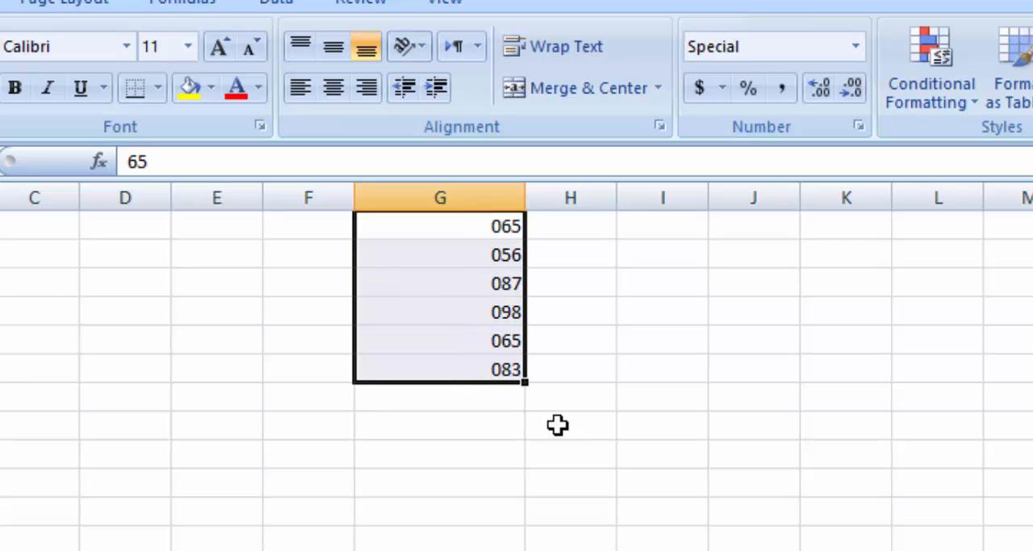
Deselect column G to view the padded values 065, 056, 087, 098, 065, 083
{"action": "left_click", "coordinate": [439, 395]}
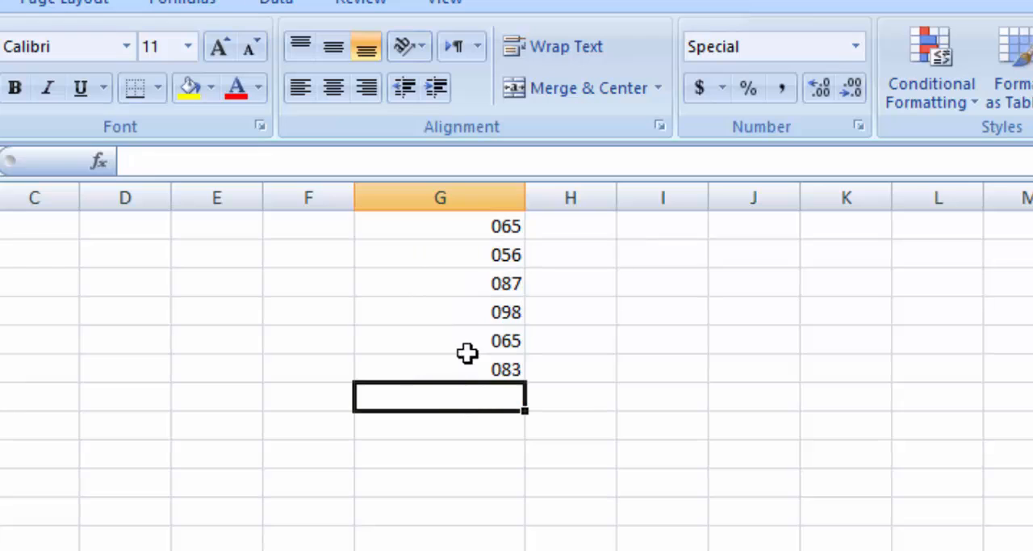
{"action": "mouse_move", "coordinate": [617, 471]}
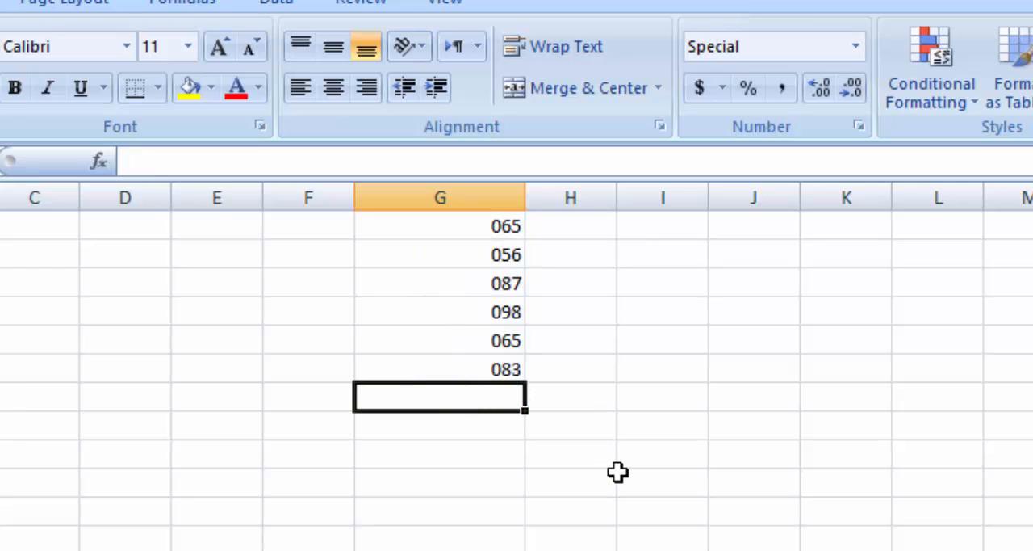